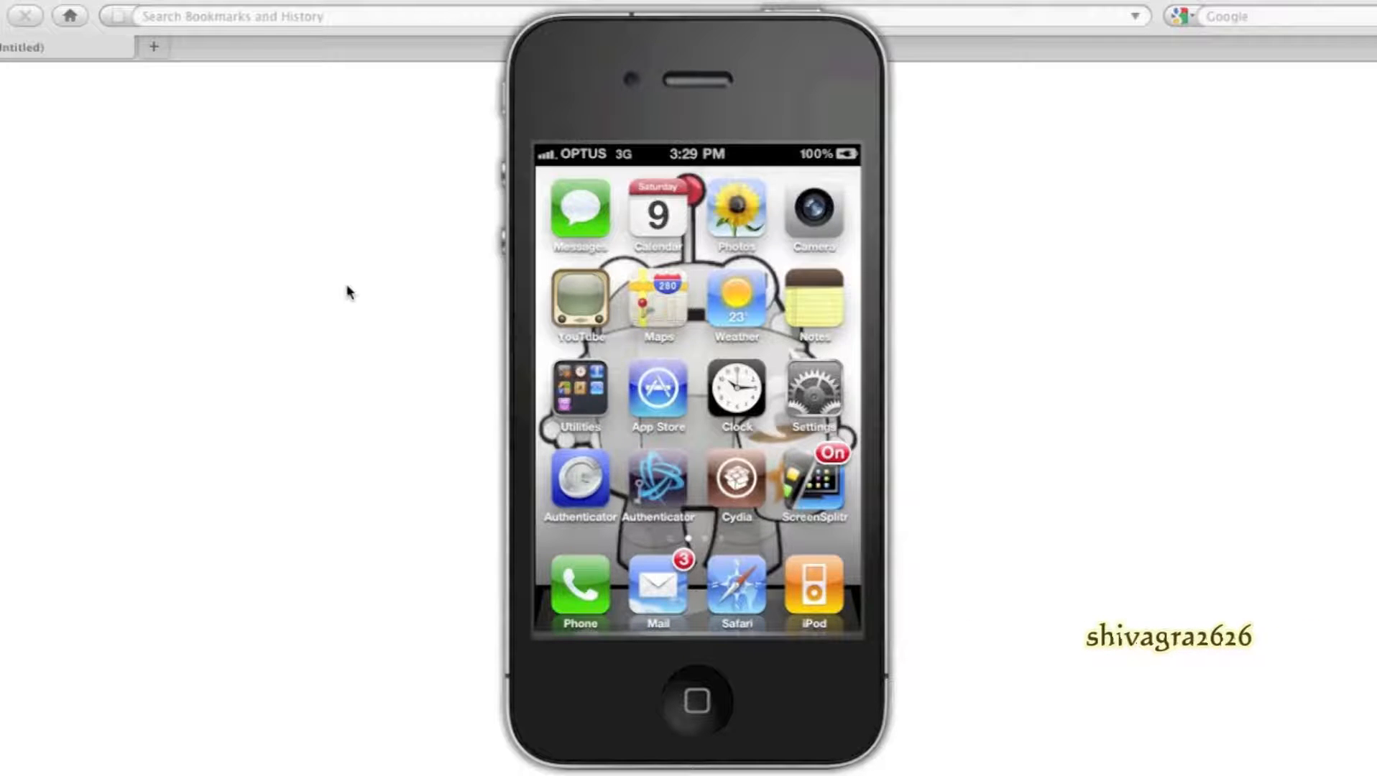
- Switch Wi-Fi on in Settings so nearby networks like JonPocketWifi appear
left_click(812, 395)
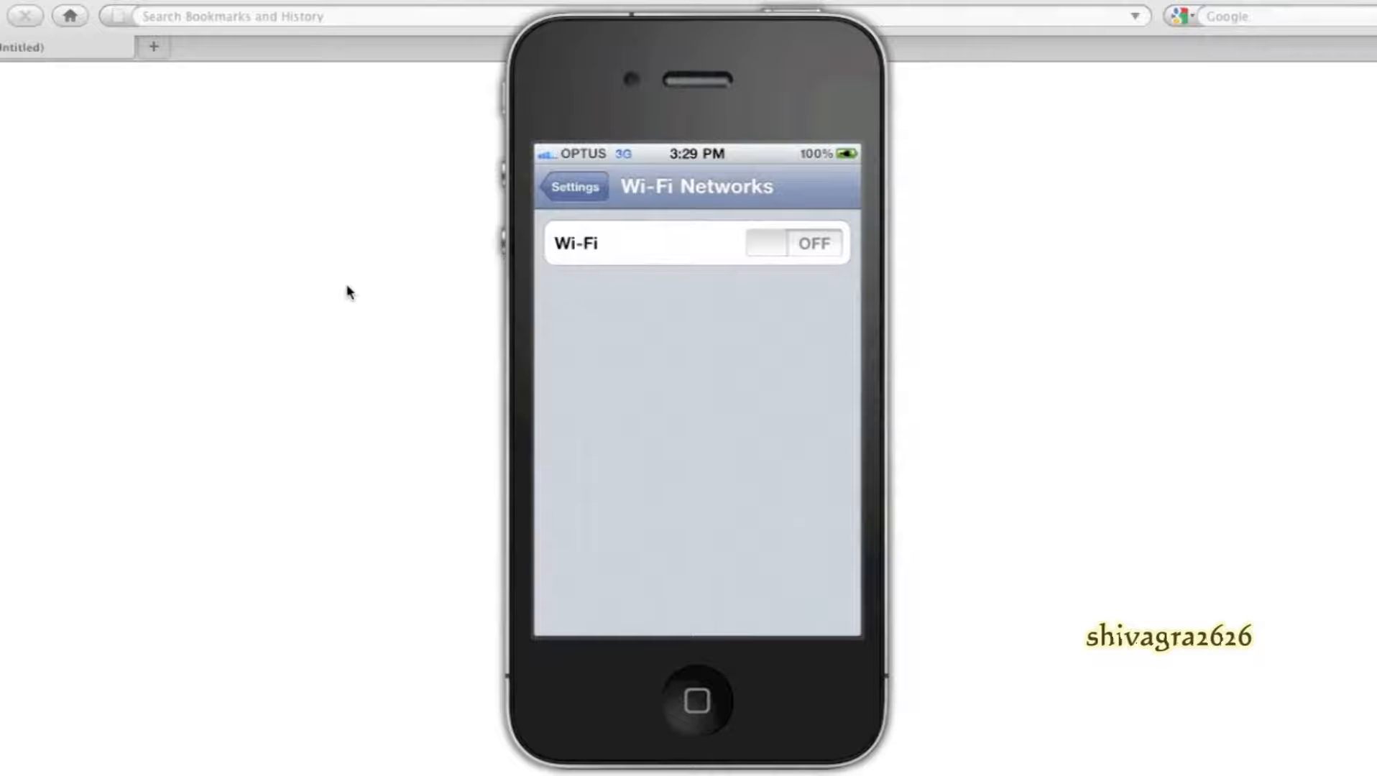
left_click(792, 243)
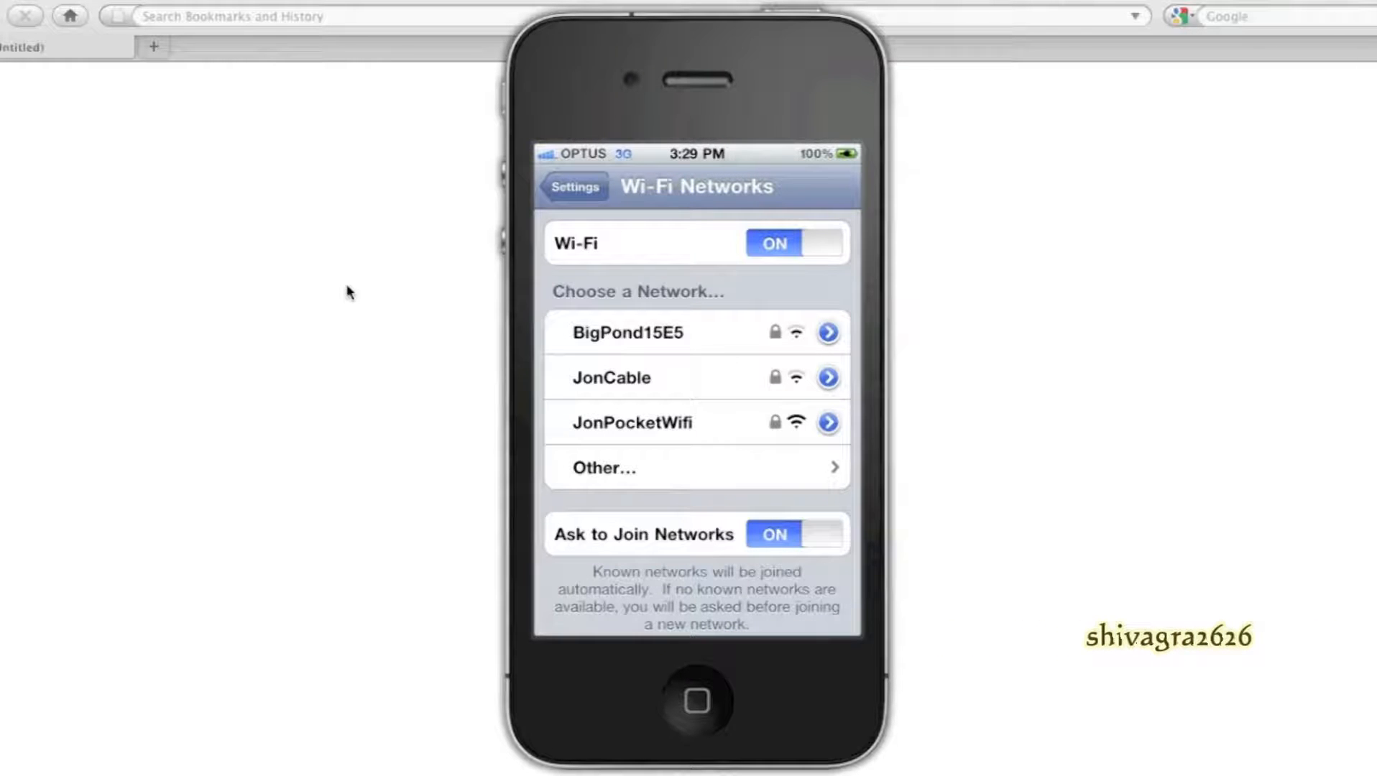
- Select JonPocketWifi, enter its password and join the network
left_click(630, 423)
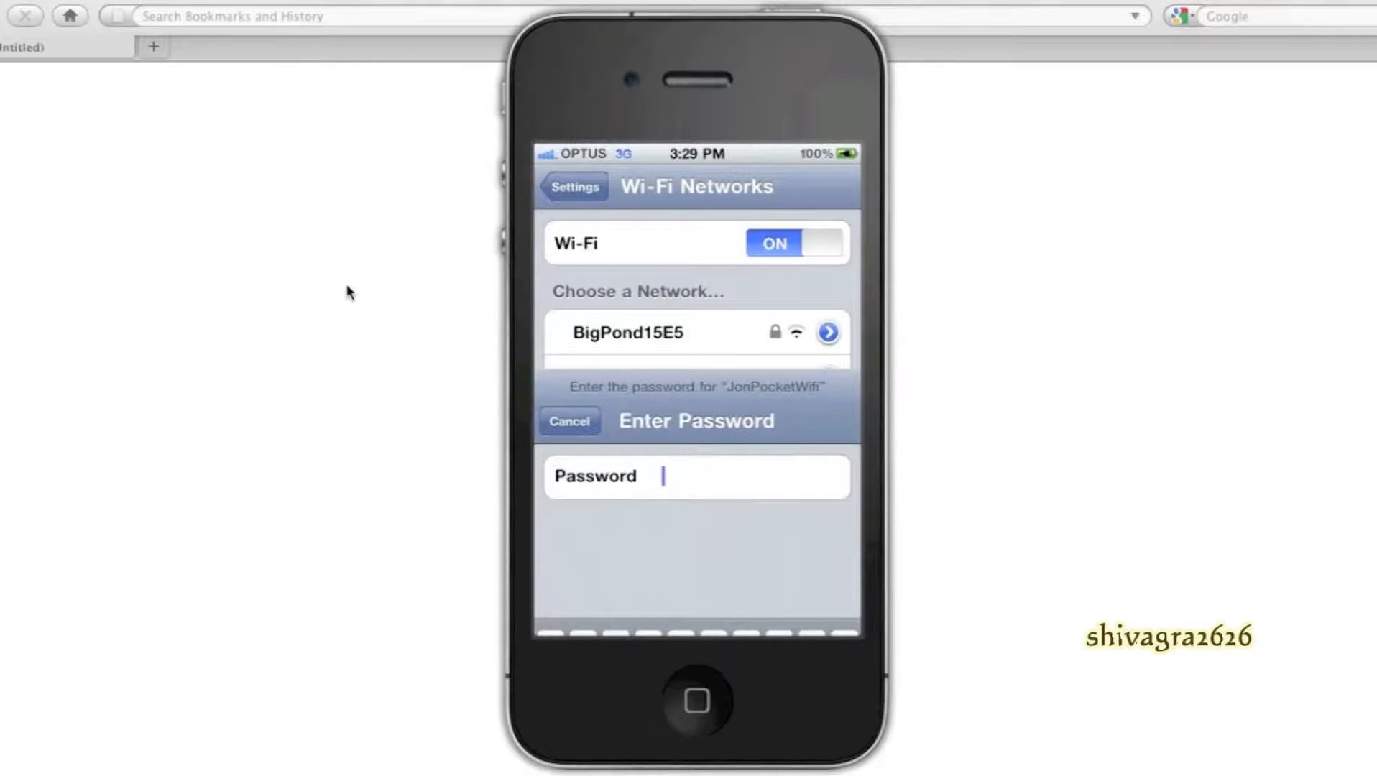
left_click(696, 476)
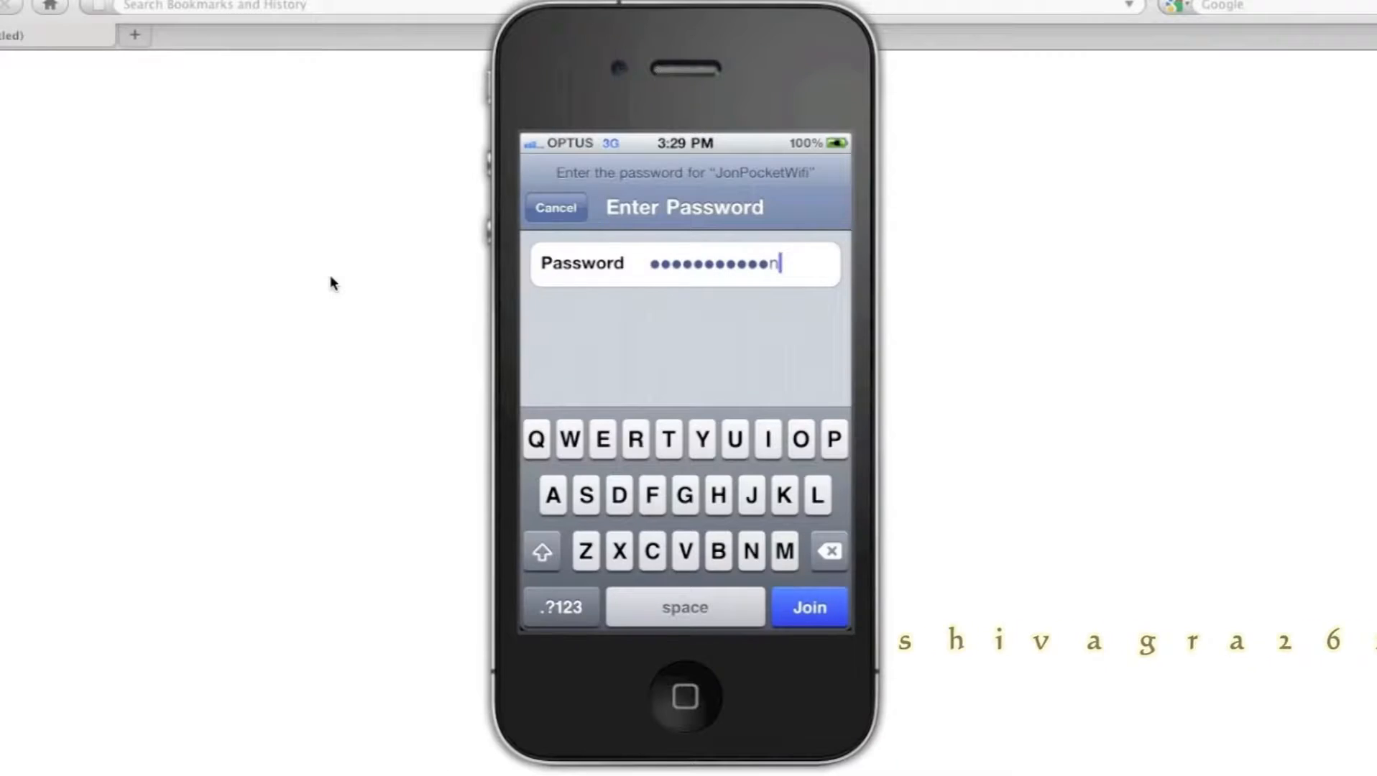
left_click(807, 606)
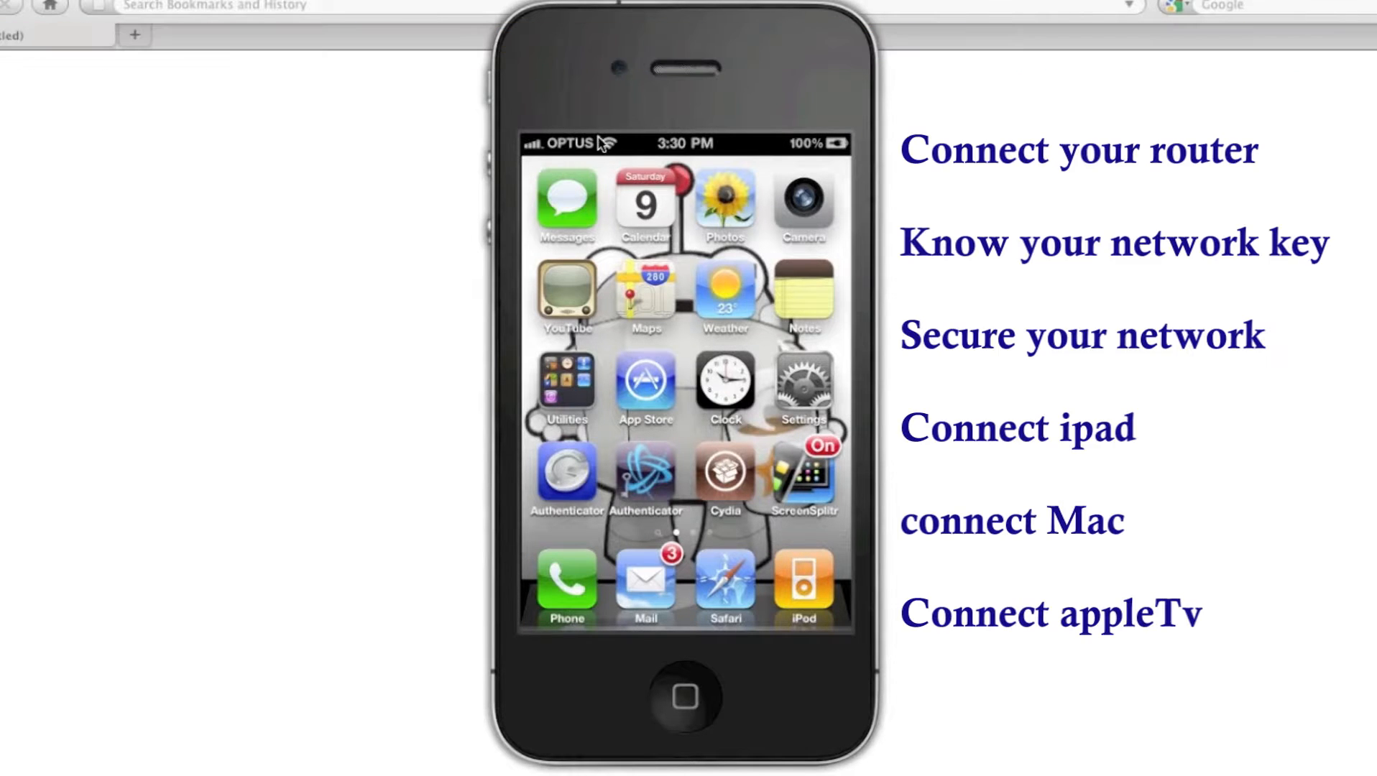
mouse_move(609, 143)
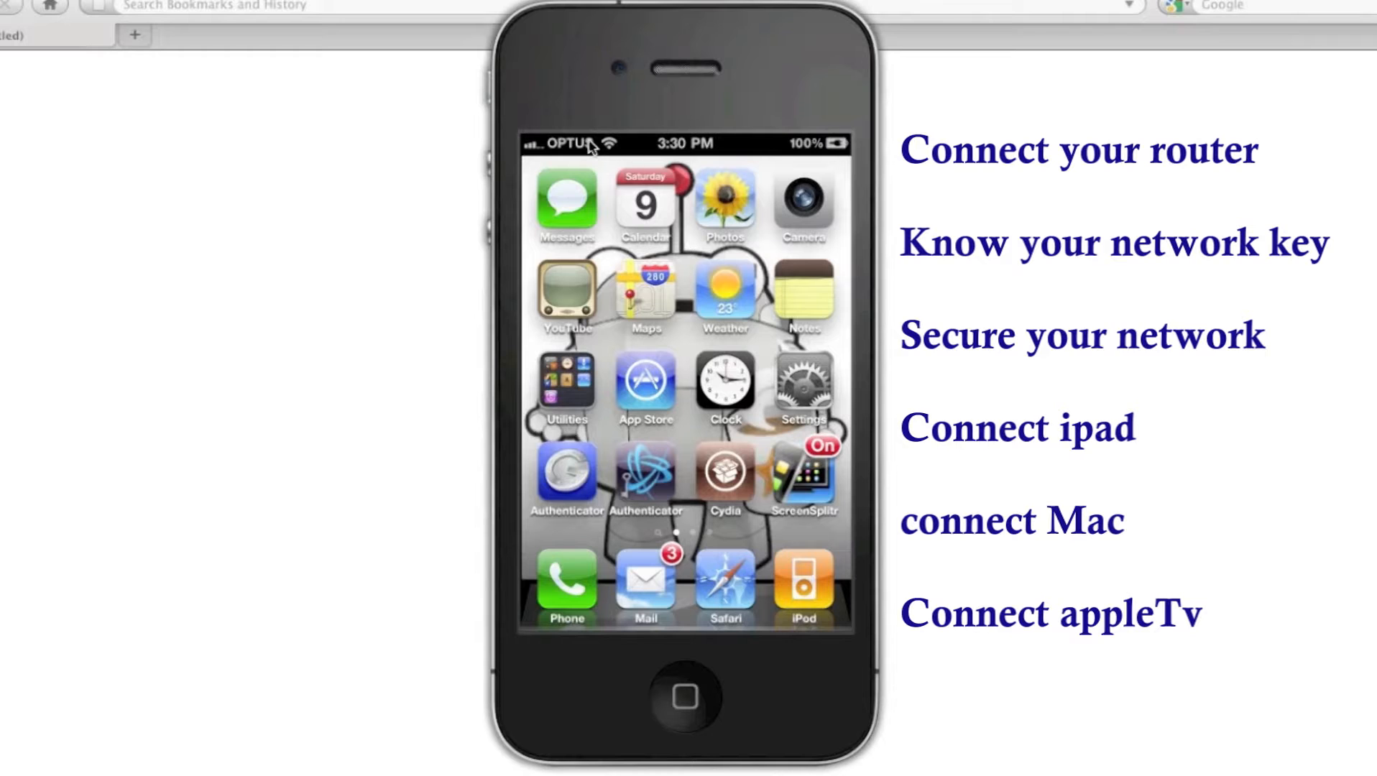
mouse_move(614, 193)
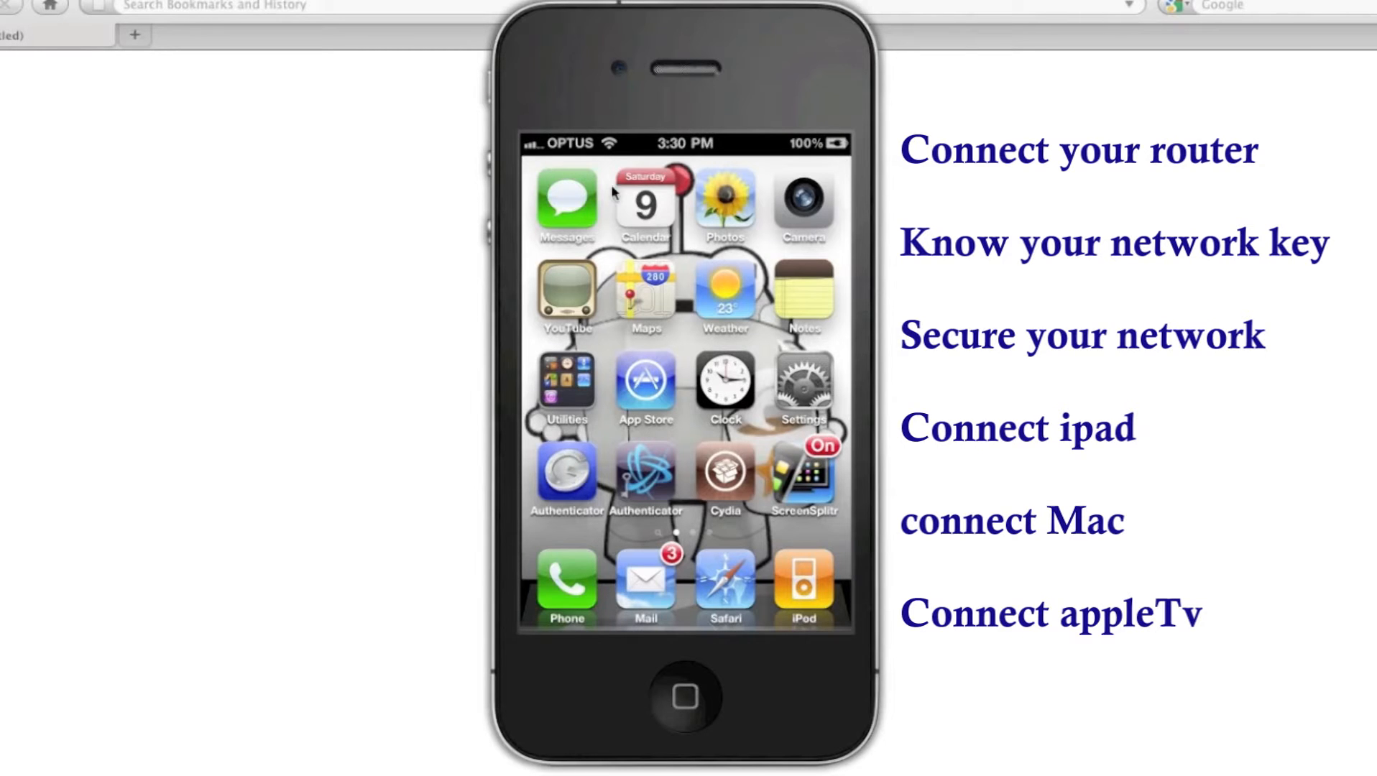
mouse_move(612, 153)
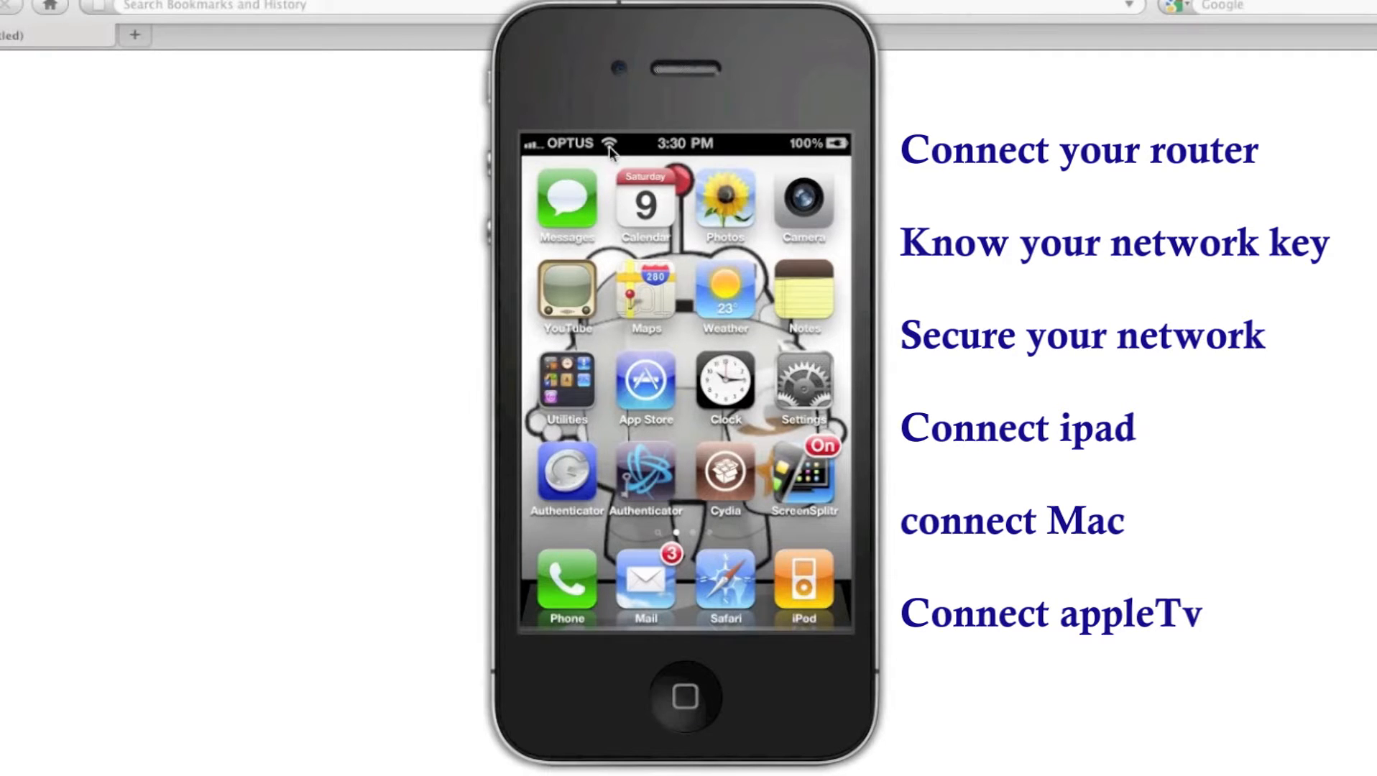
mouse_move(588, 155)
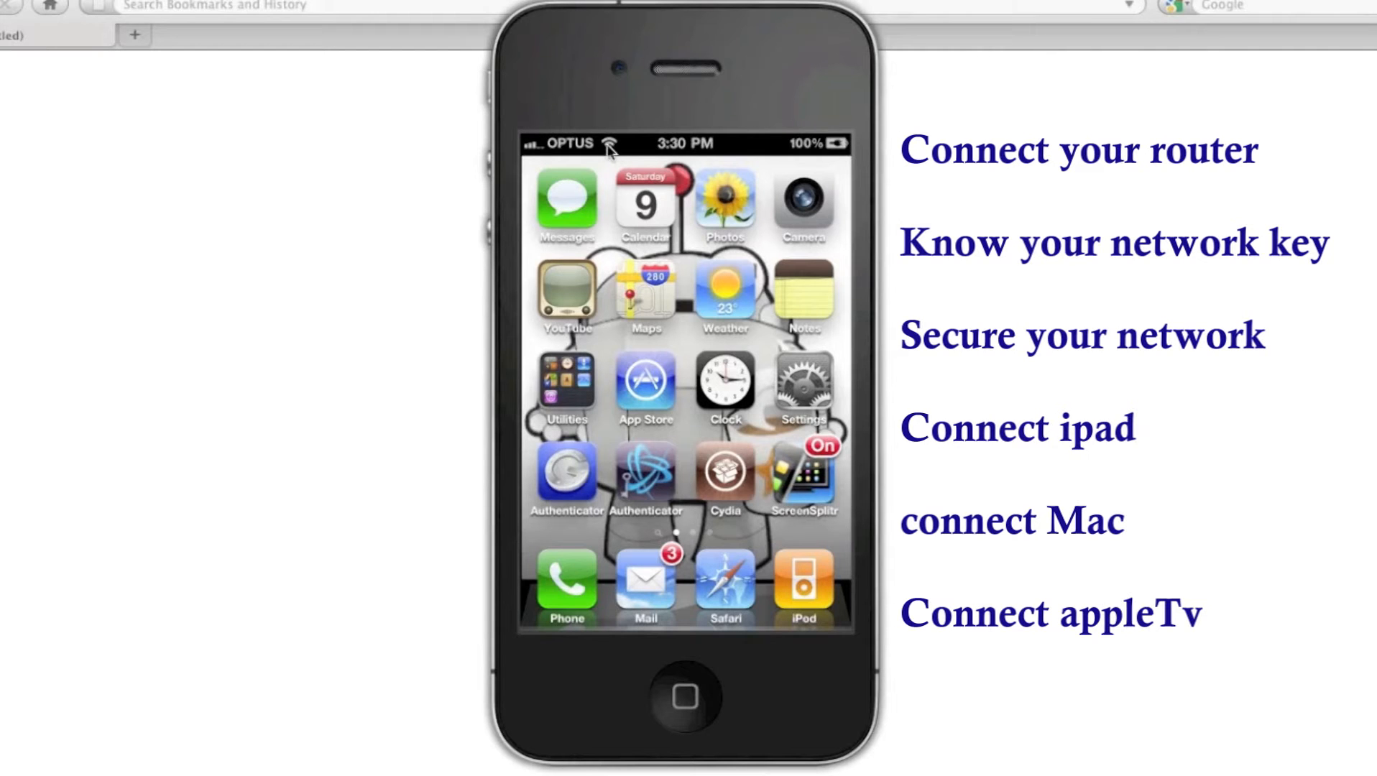
mouse_move(590, 156)
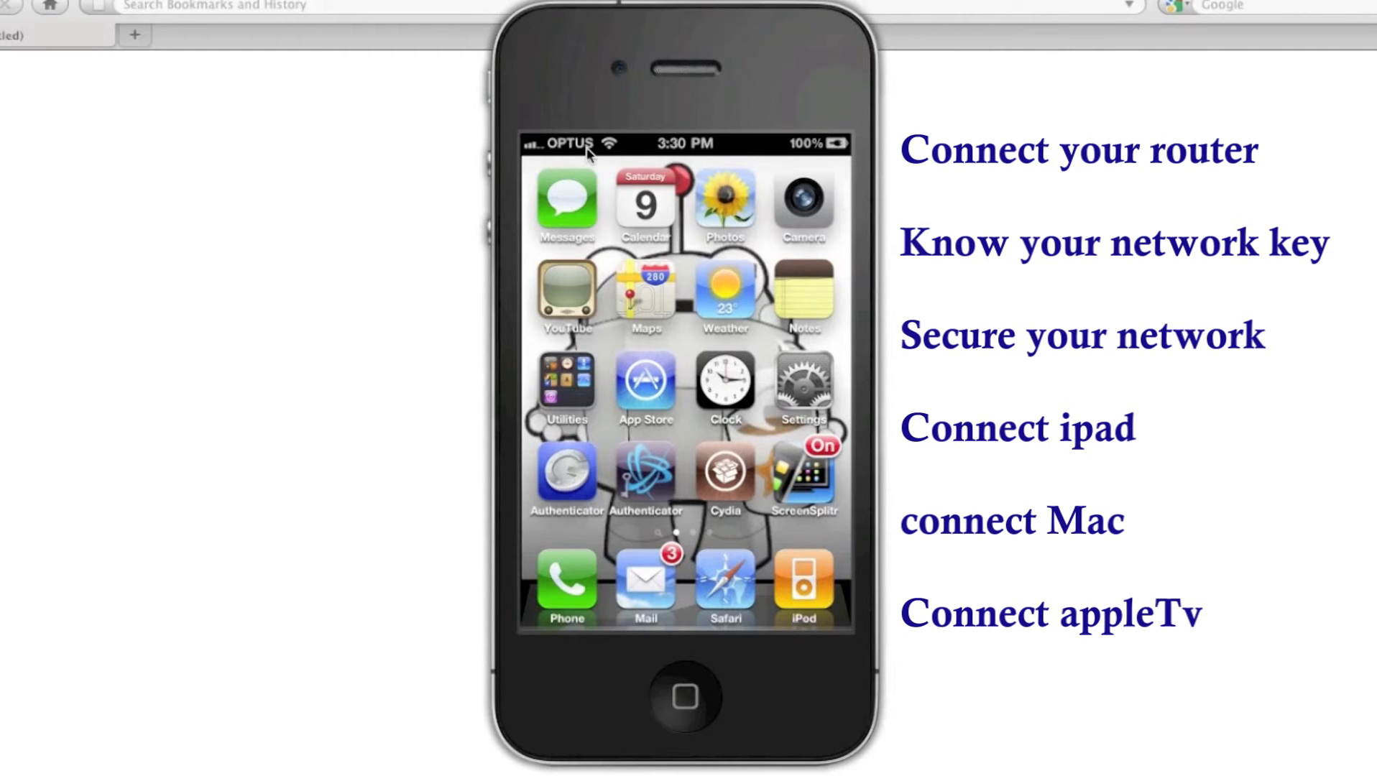
mouse_move(351, 290)
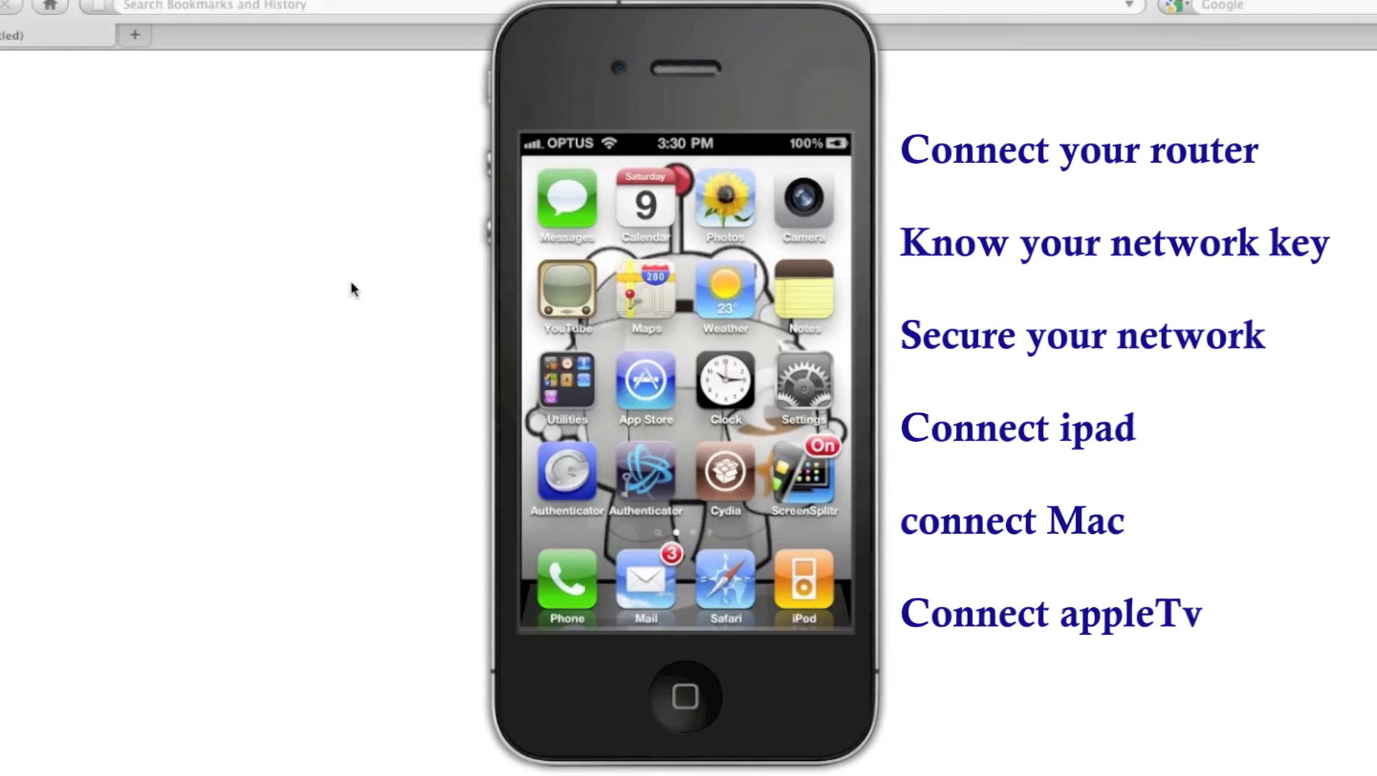